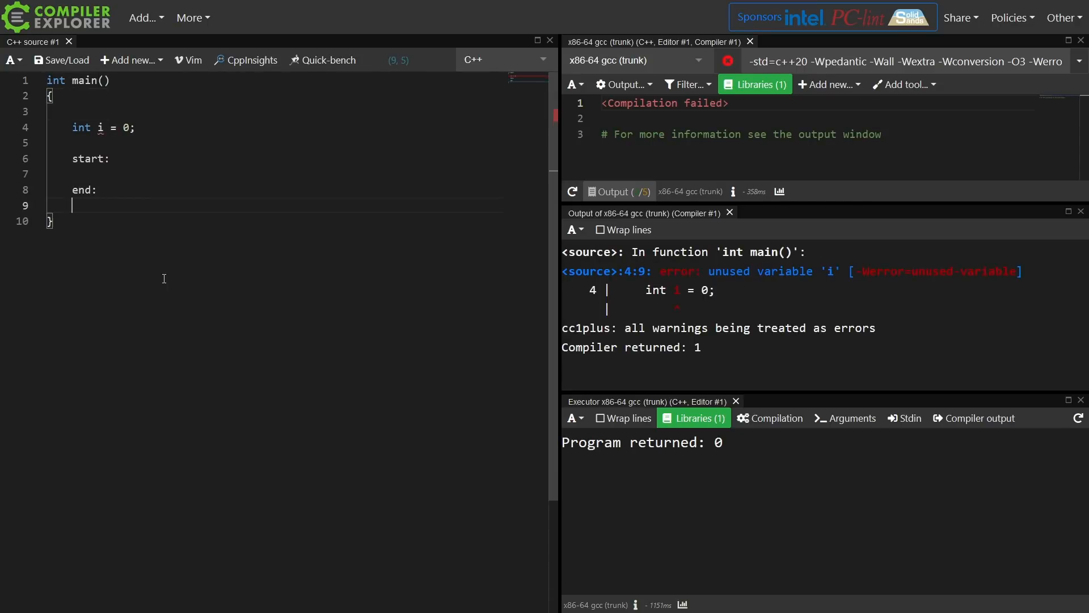
Step: Write a goto start loop printing i with fmt::print, adding #include <fmt/format.h> so it compiles
text(if (i))
text(fmt::print("i: {}\n");)
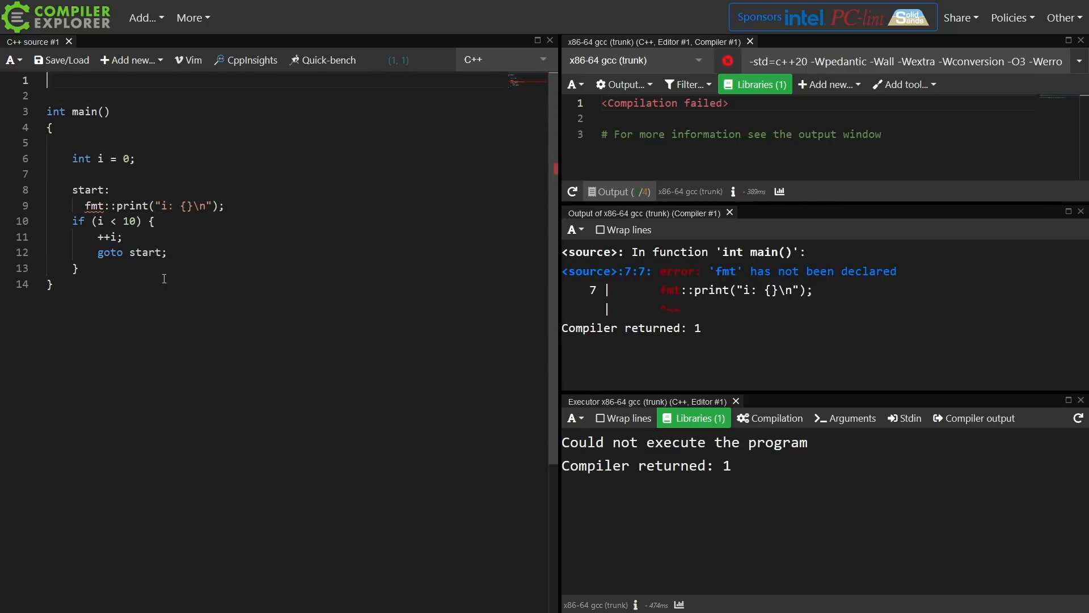
text(#include <fmt/format.h>)
text(, i)
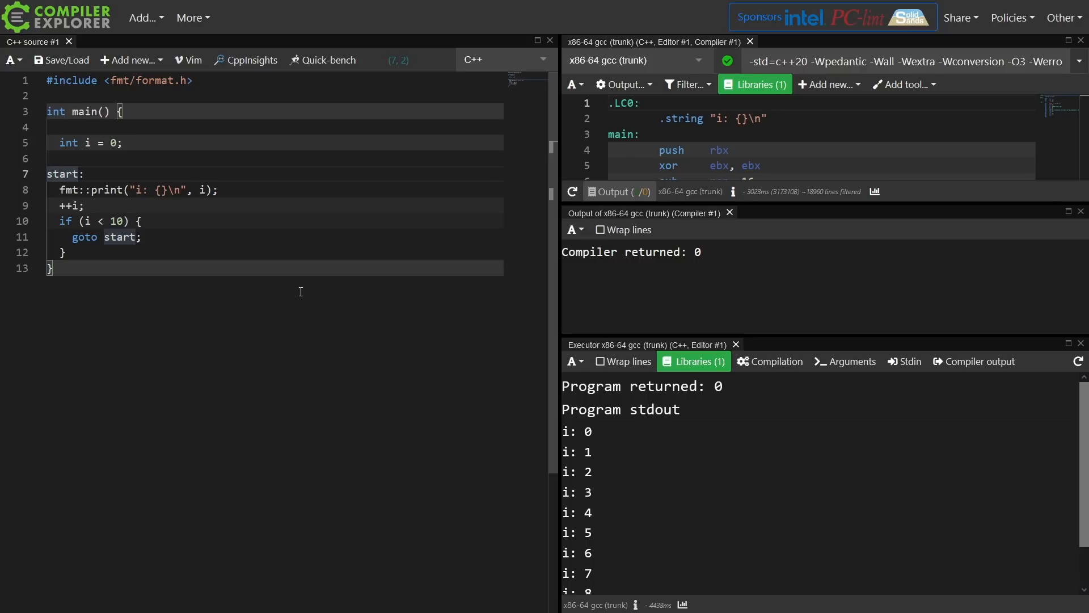
Step: Add goto start; before int i = 0; so compilation fails for crossing i's initialization
click(56, 112)
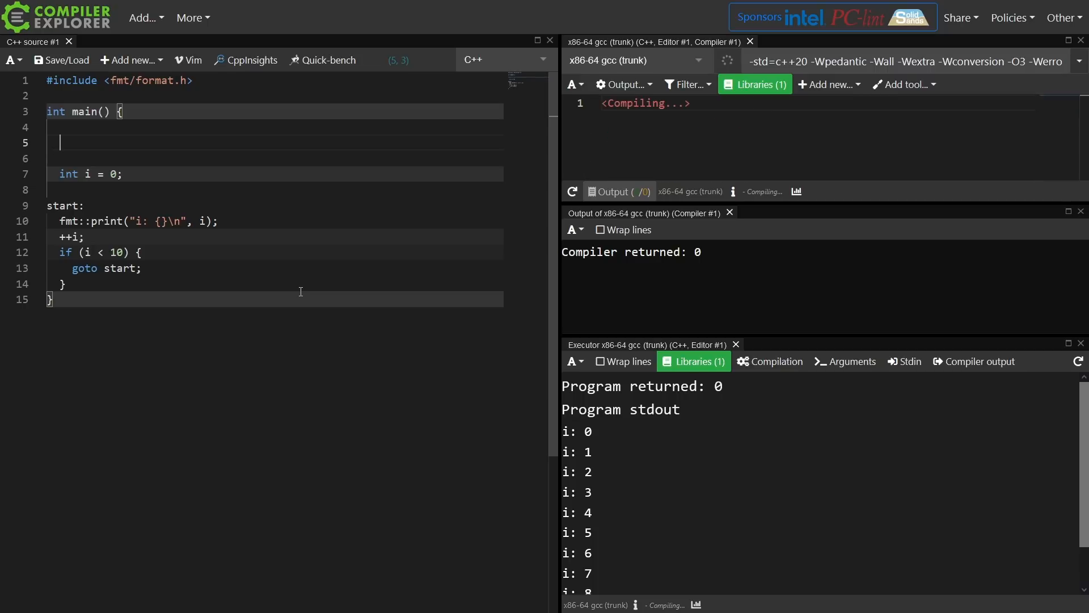
text(goto st)
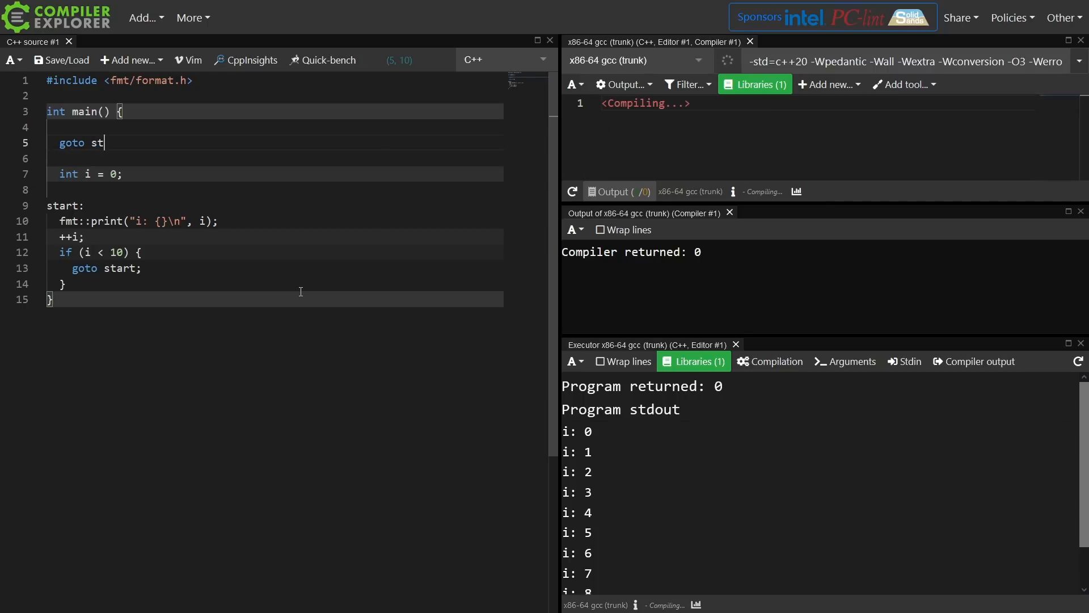
text(art;)
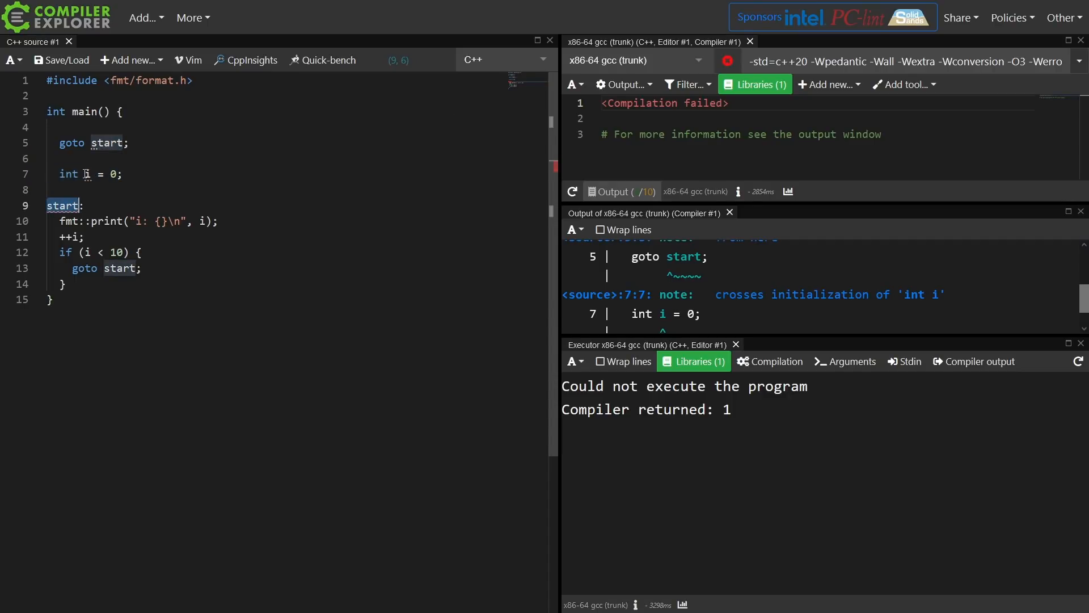
click(133, 182)
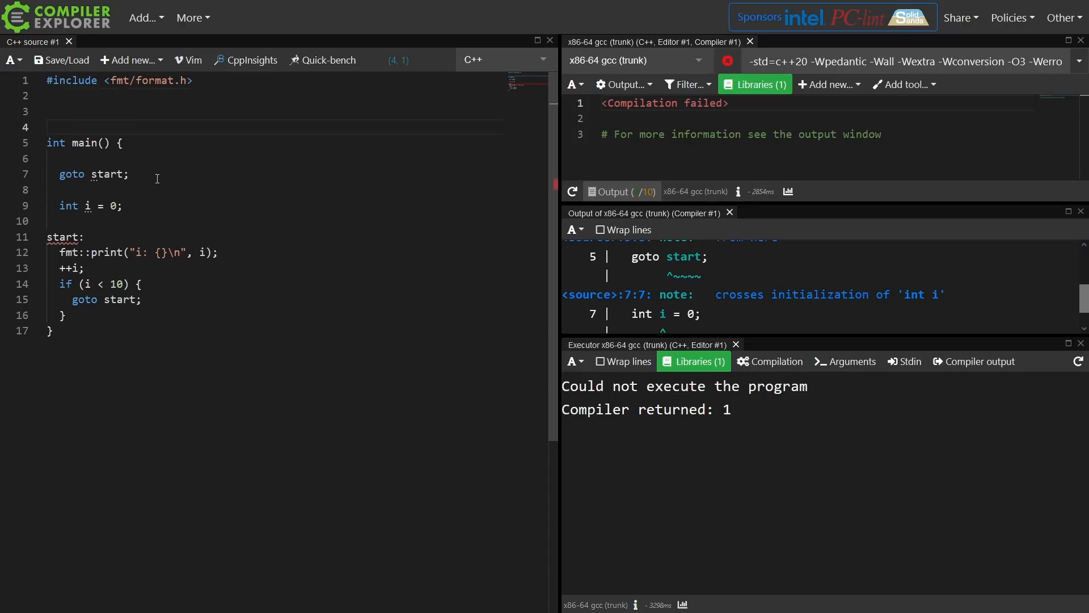
Step: Write void func() containing a_label and make main goto a_label, triggering the undefined-label error
text(void func()
text(a_label:)
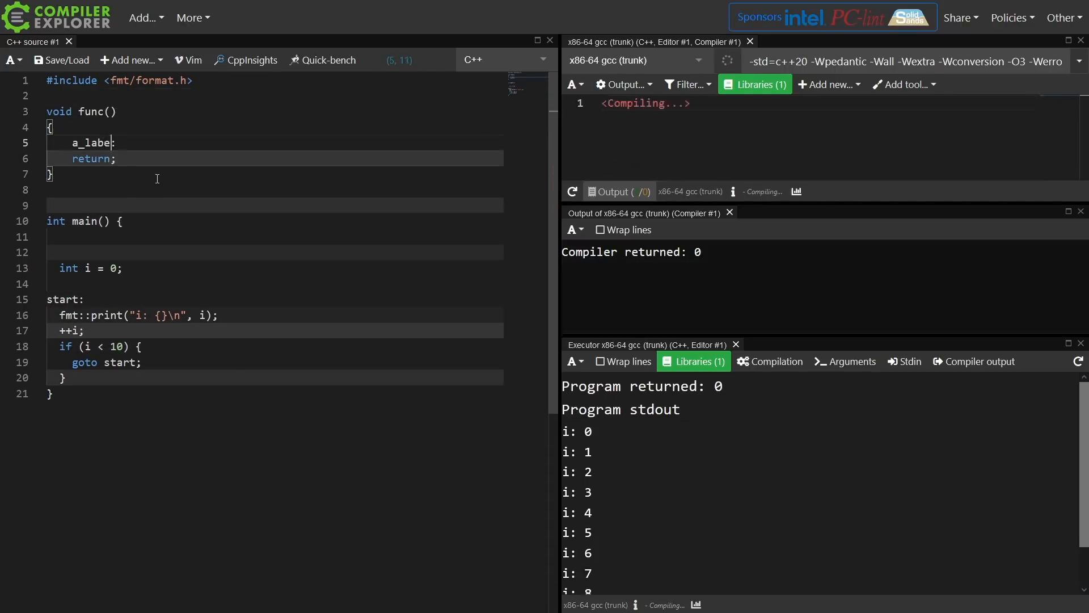
text(goto a_label;)
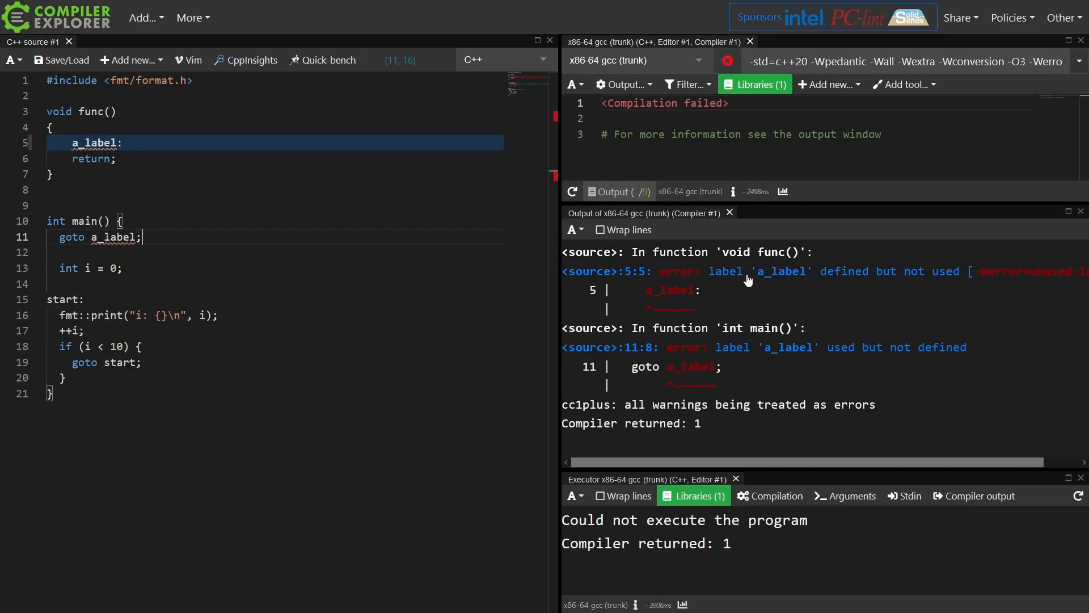
mouse_move(857, 285)
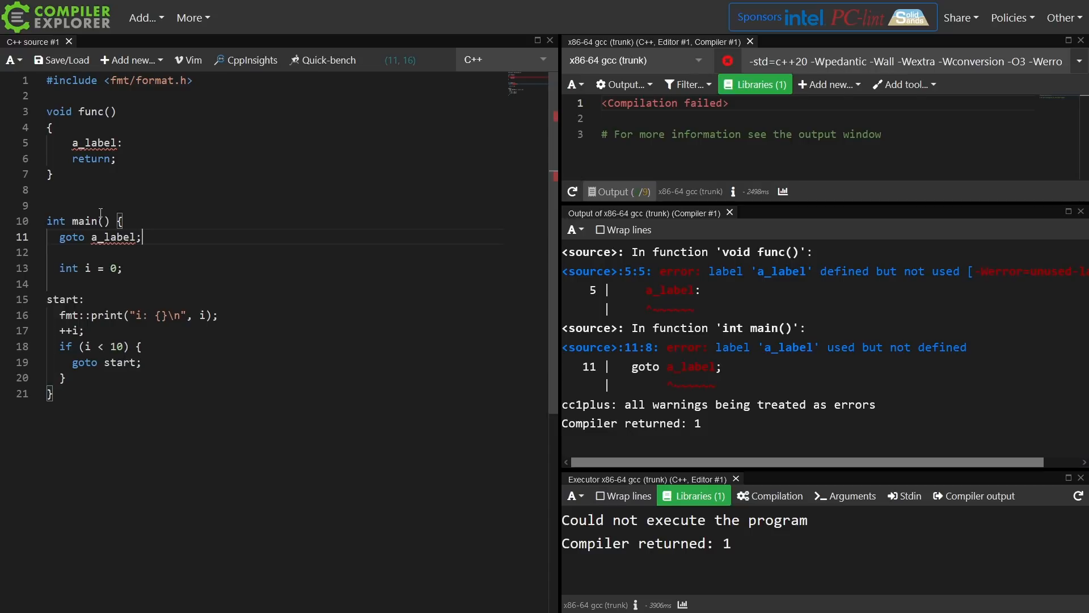
Step: Rewrite main as a for loop with if (i == 4) goto exit; and exit: return 0; printing i 0–4
text(for (int i = 0; i < 10; ++i) {)
text(re)
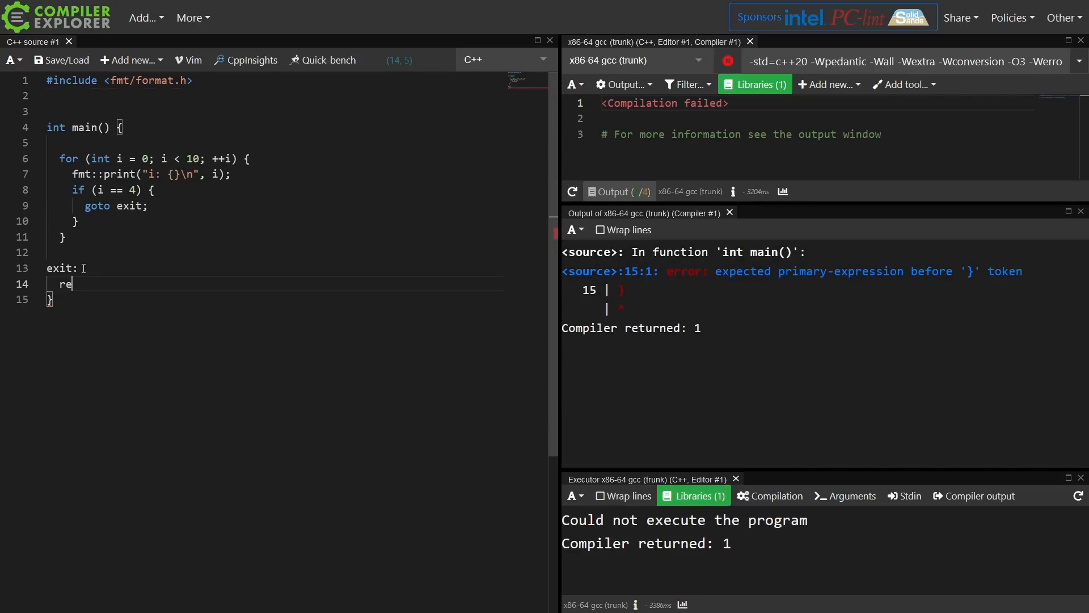
text(turn 0;)
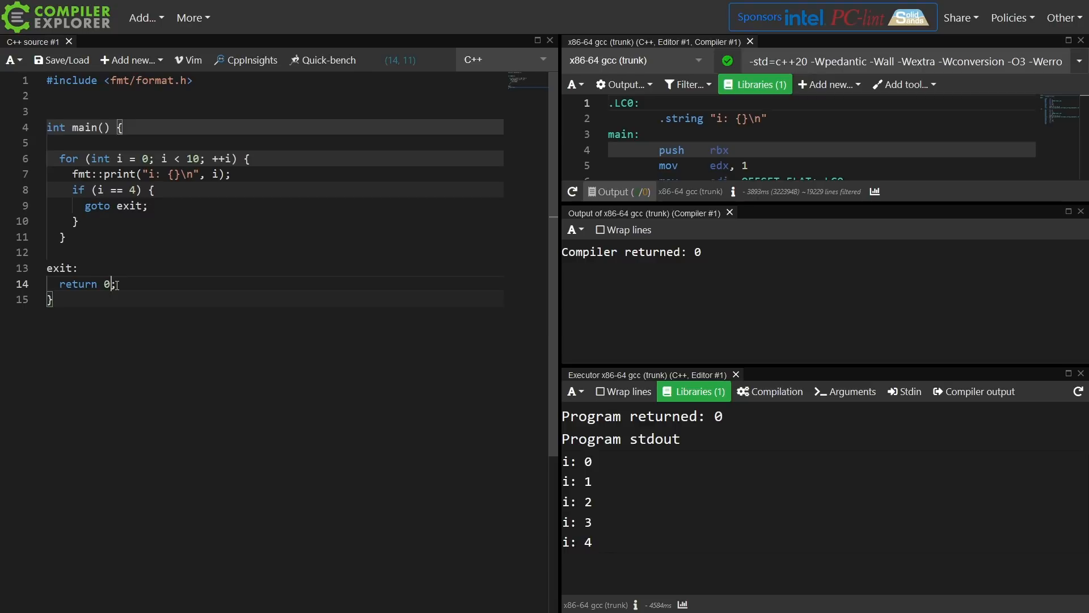
click(50, 299)
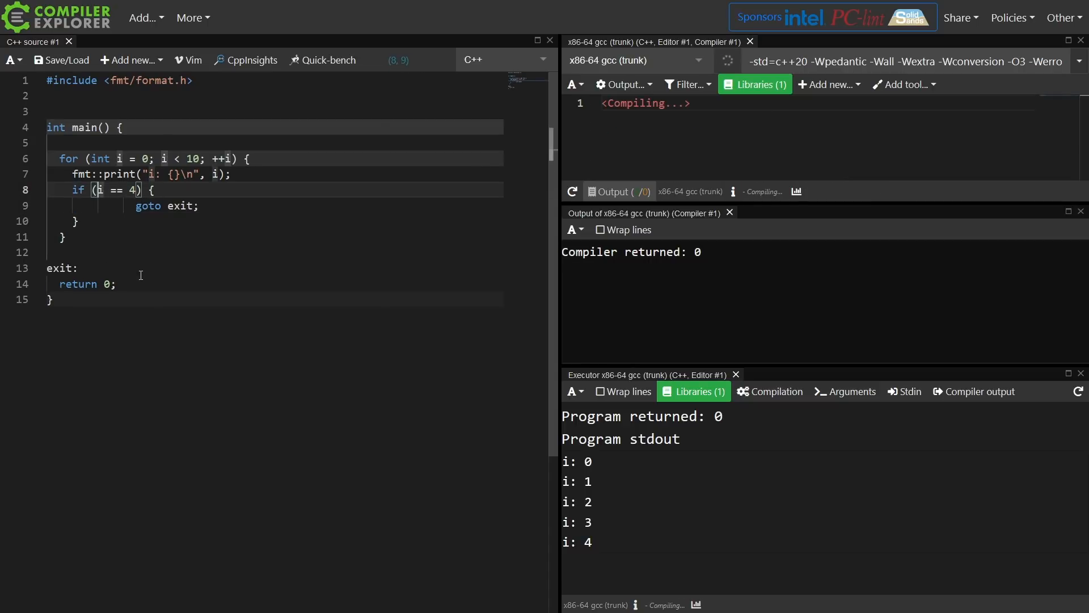
Step: In the i == 4 block add return 0;, comment out goto exit;, and begin typing break
text(return)
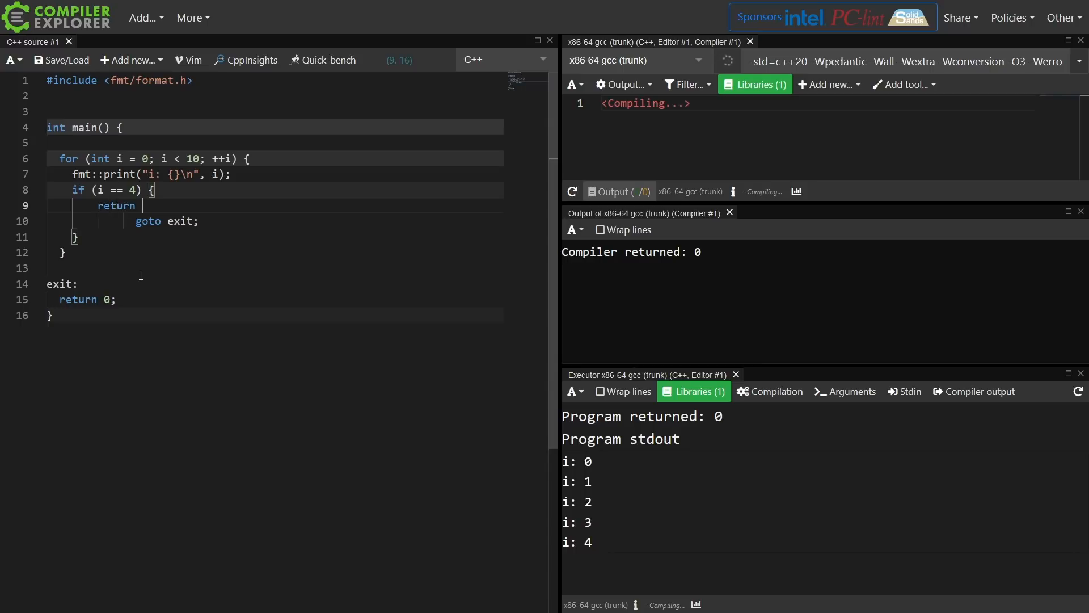
text(0;)
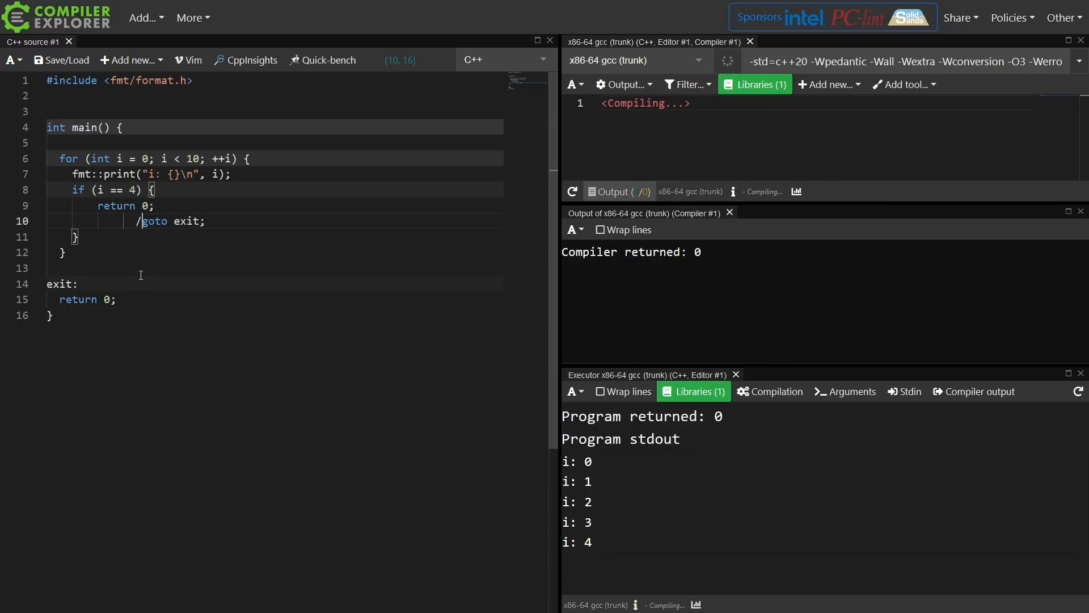
text(/)
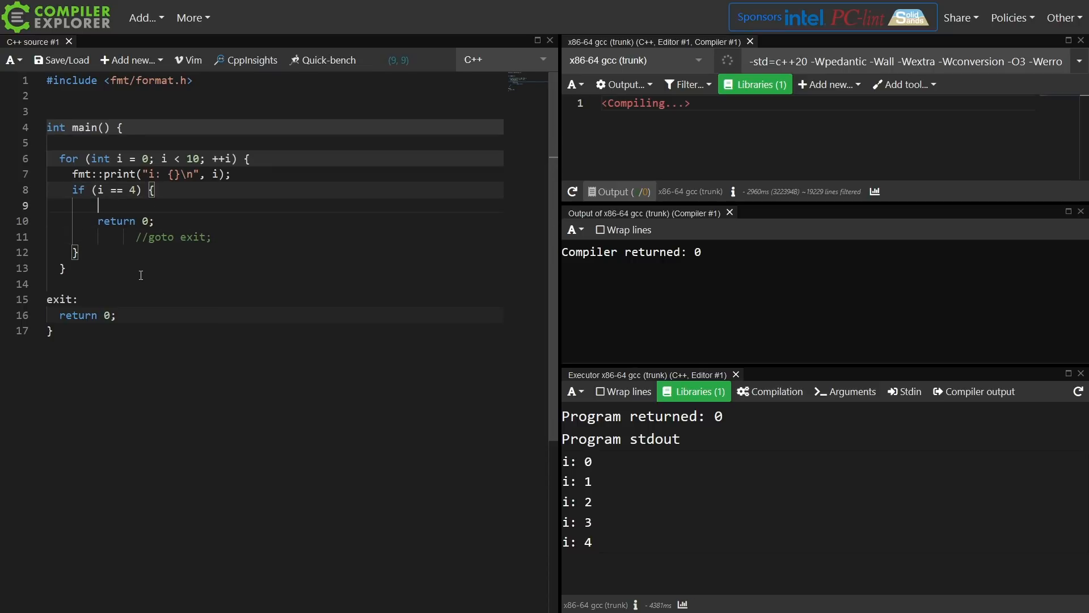
text(brea)
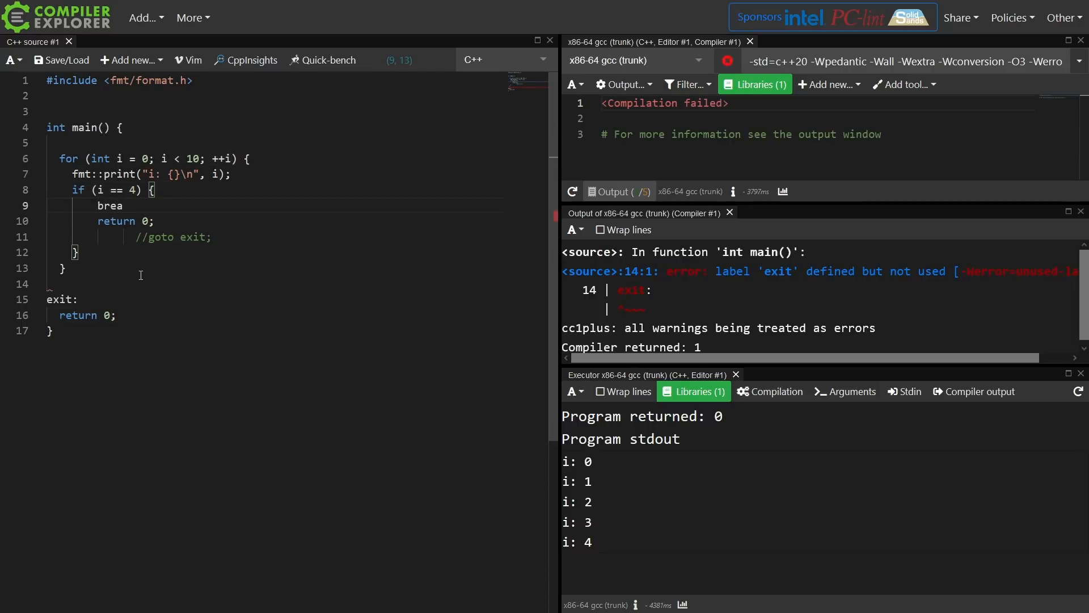